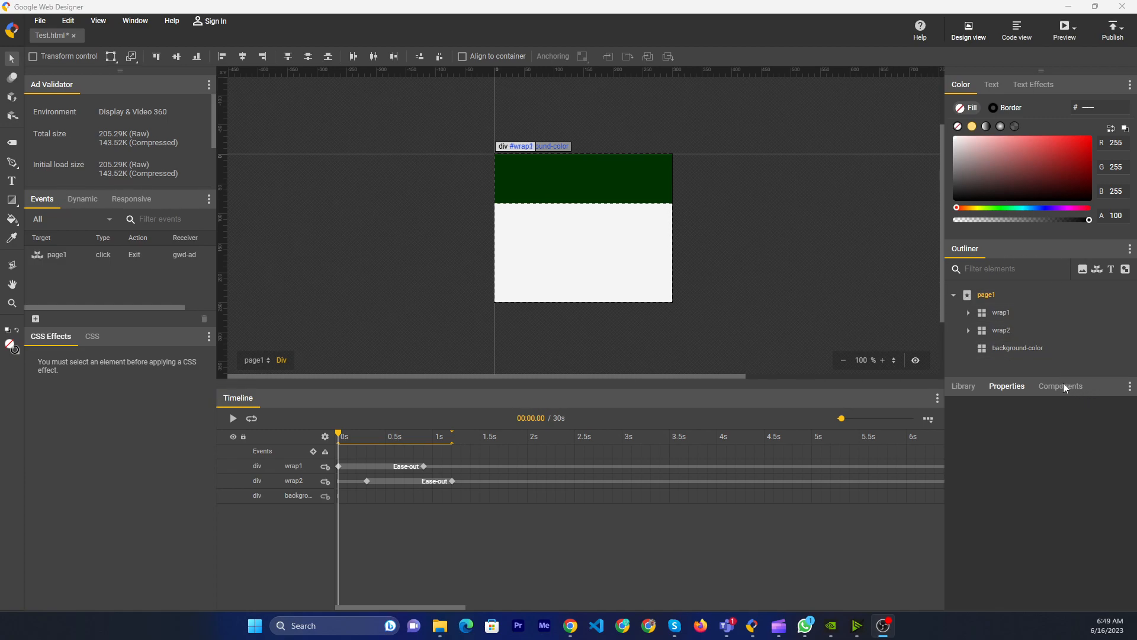
# Open the Components panel to list available components, then bring up the Window menu.
pyautogui.click(1061, 386)
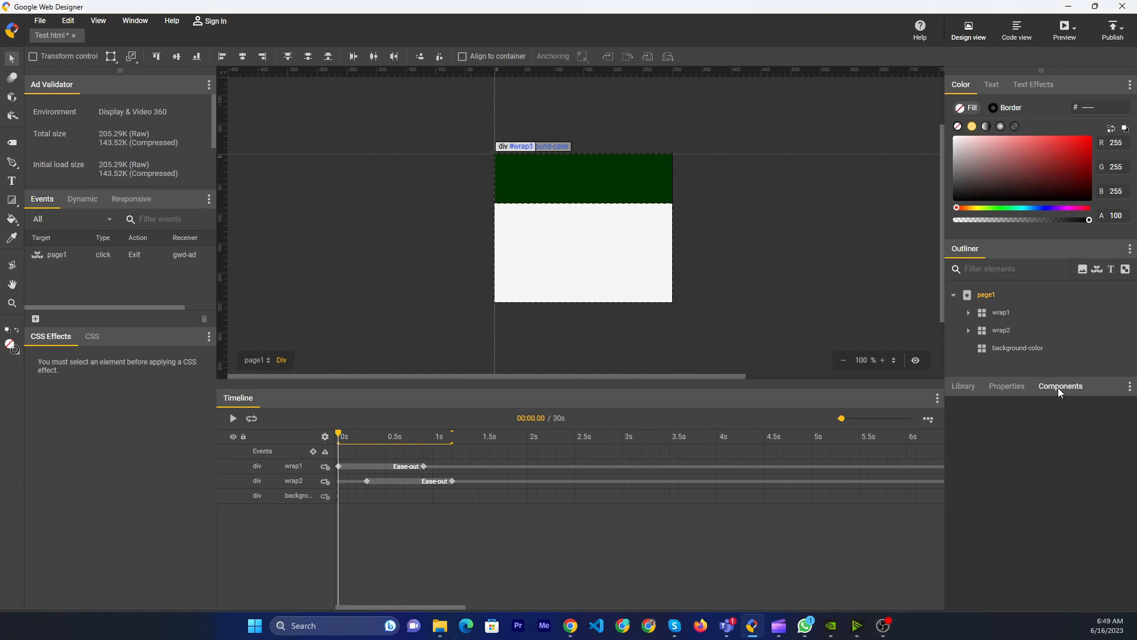
pyautogui.click(1060, 385)
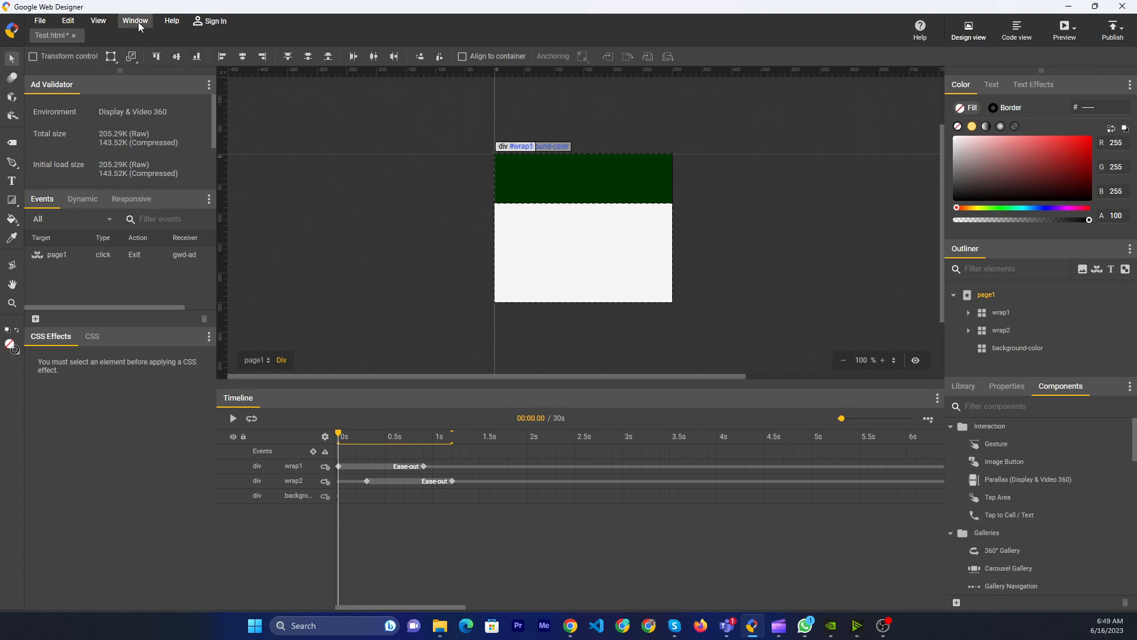
pyautogui.click(134, 20)
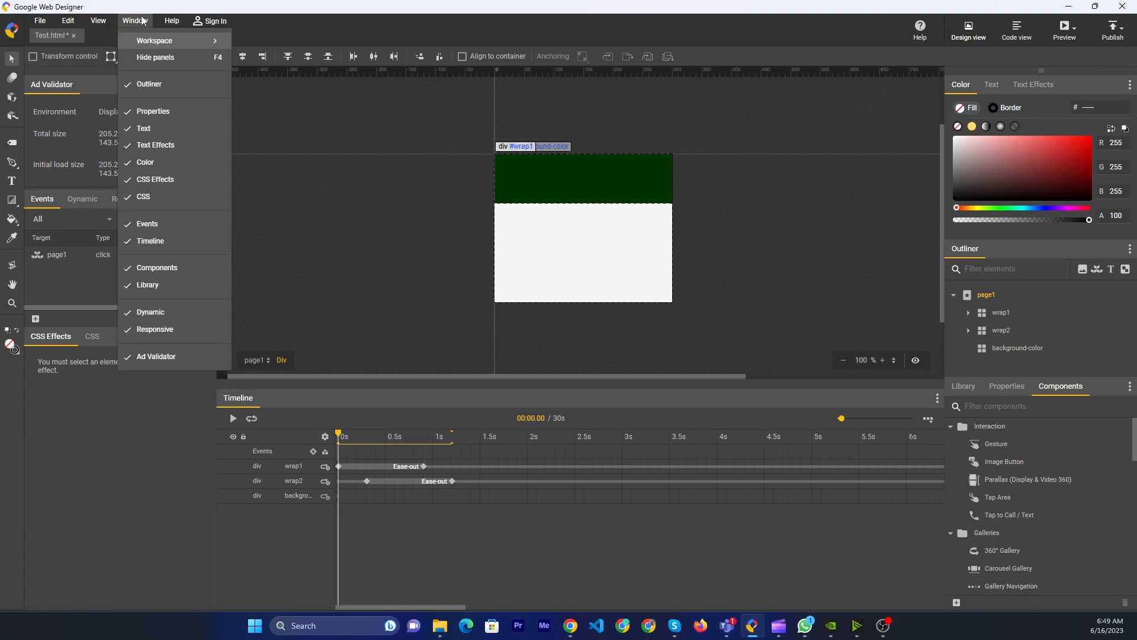
pyautogui.moveTo(152, 241)
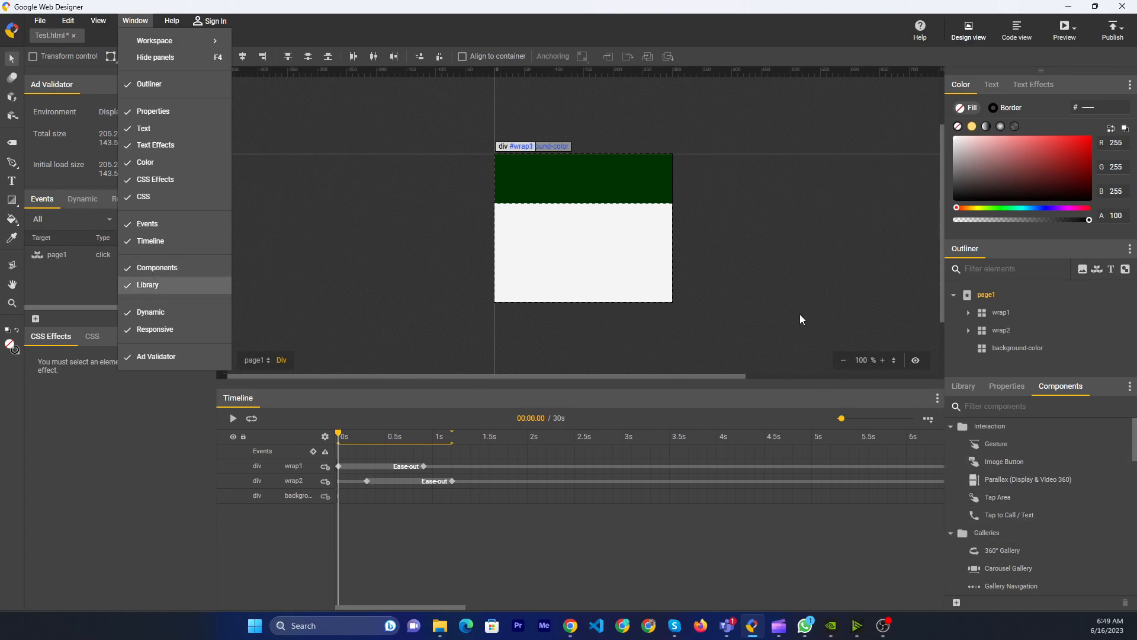
# Place a Tap Area component (gwd-taparea_1) on page1 and show its properties.
pyautogui.click(135, 20)
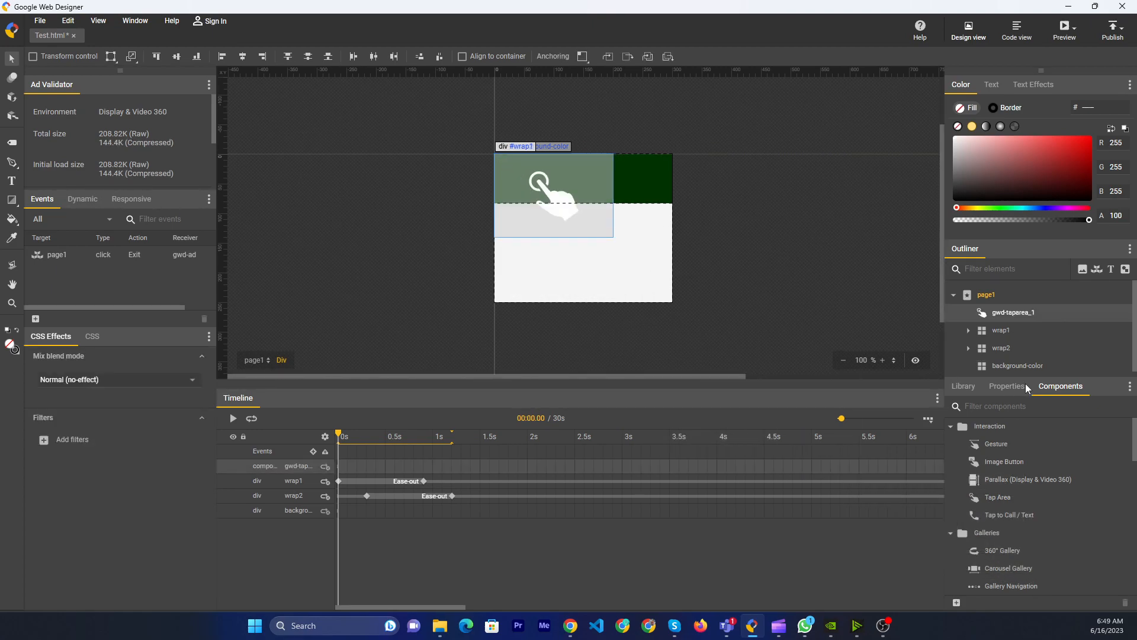
pyautogui.click(1007, 386)
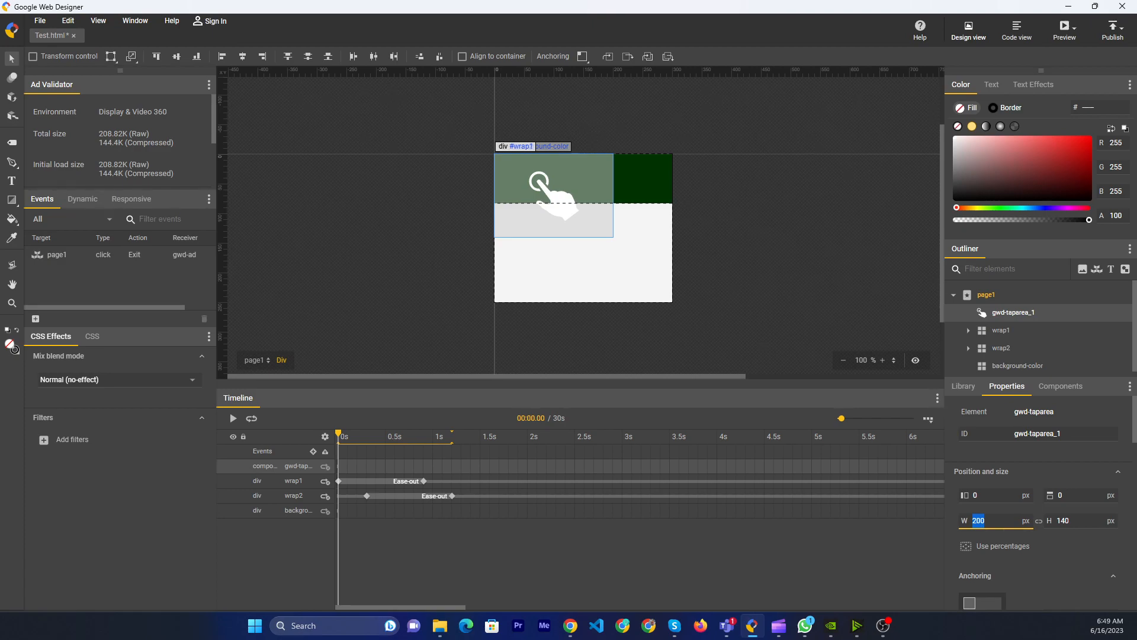
# Set the tap area's width to 300 and height to 250.
pyautogui.write('300')
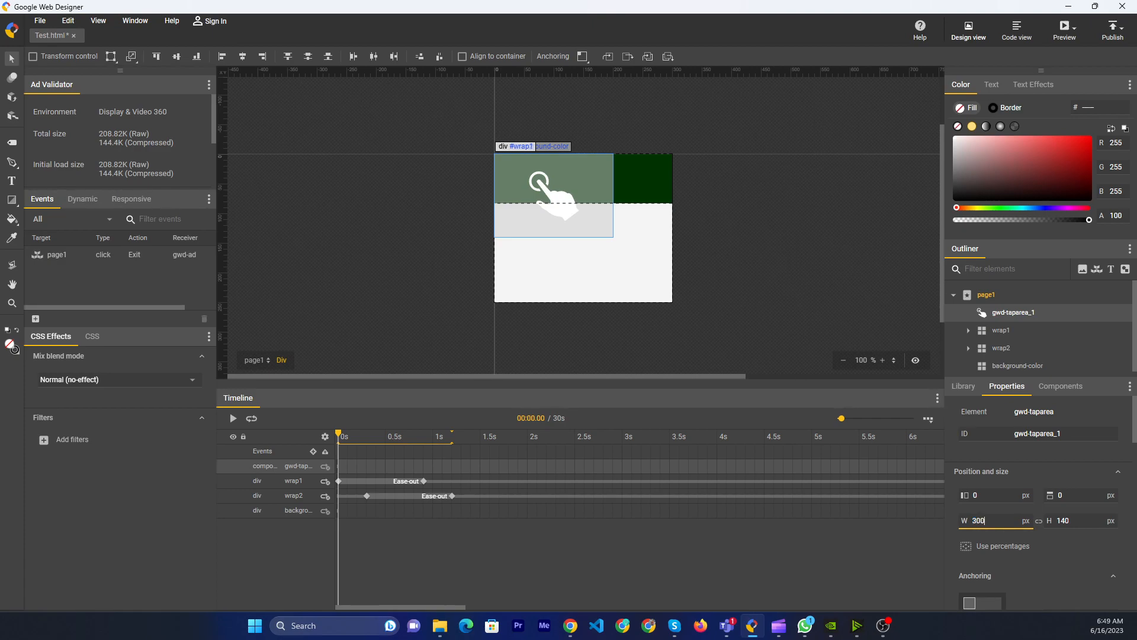
pyautogui.write('25')
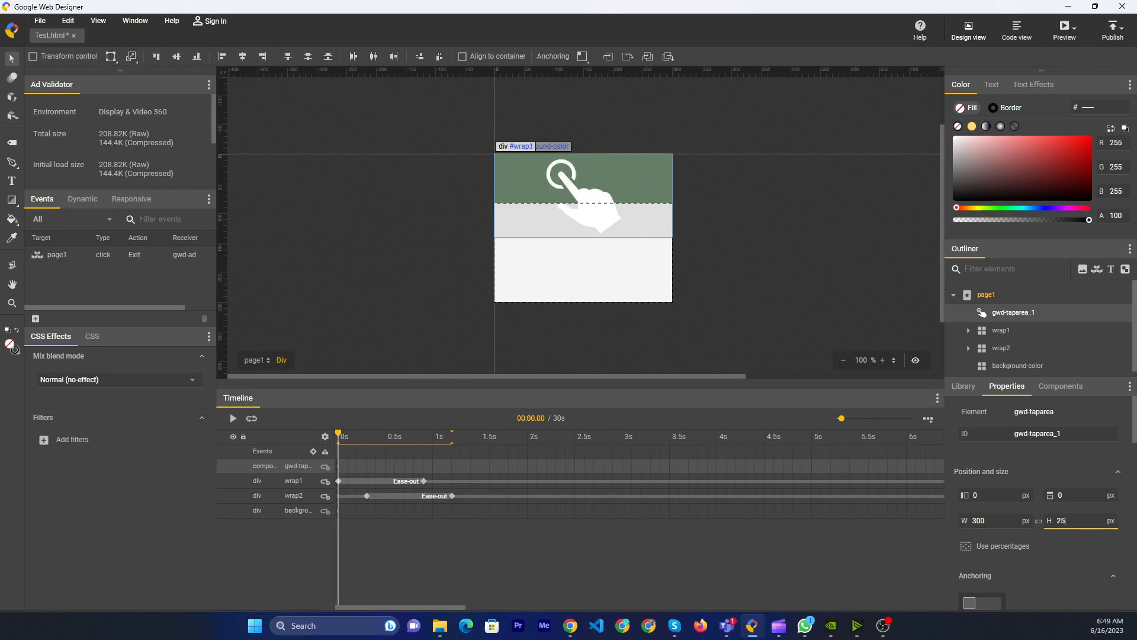
pyautogui.write('250')
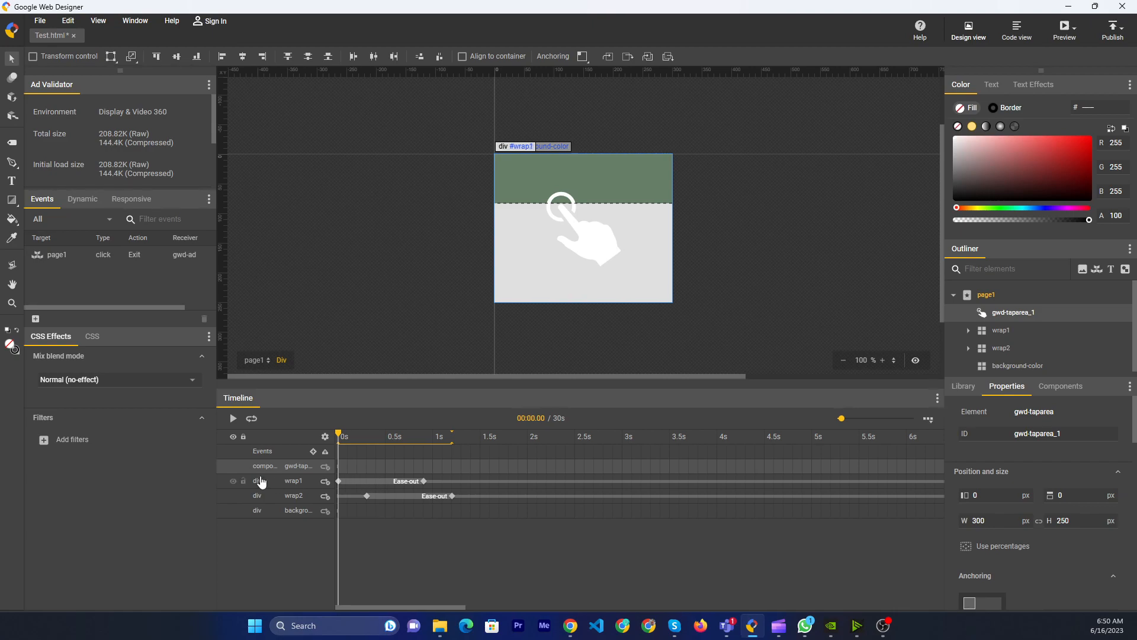
# Add a tap-area event with the Exit ad action and gwd-ad as receiver.
pyautogui.rightClick(561, 210)
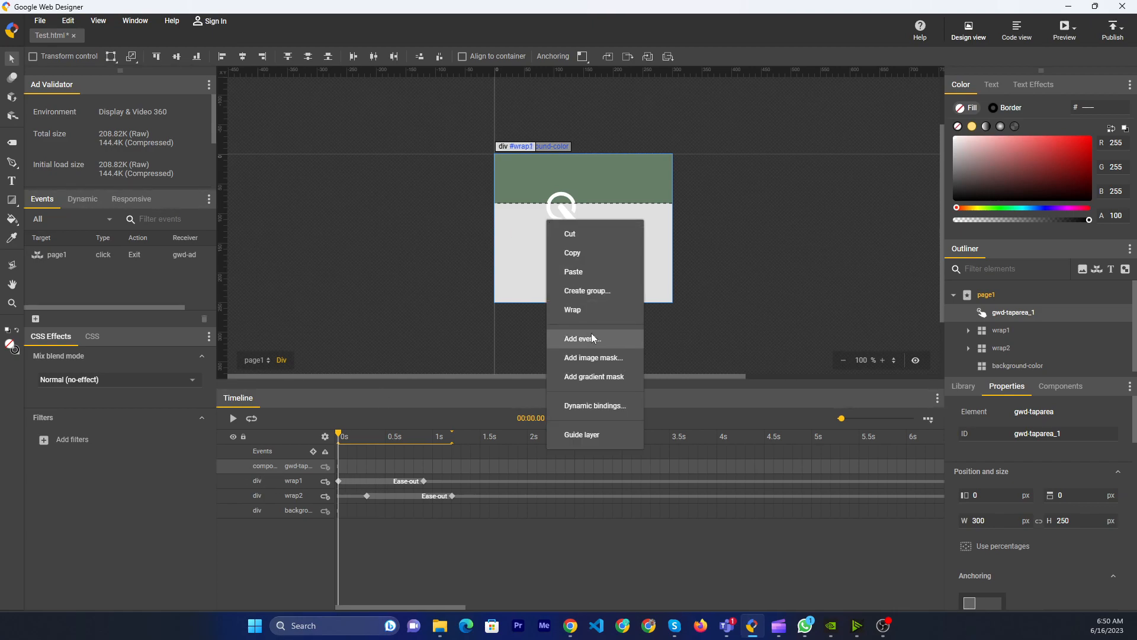
pyautogui.moveTo(604, 342)
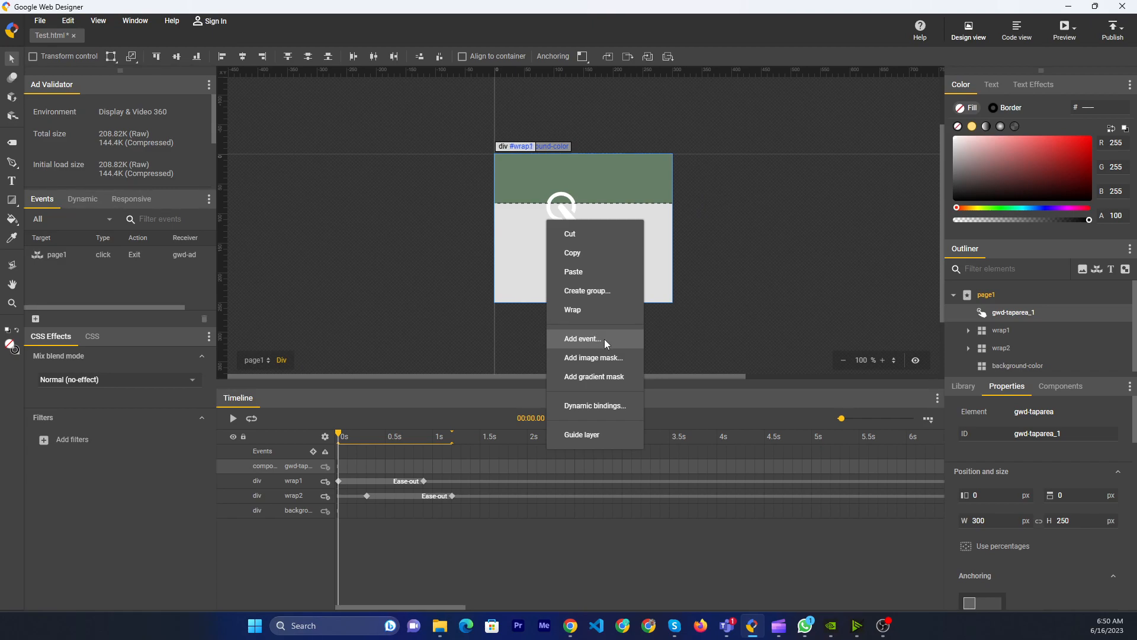
pyautogui.click(581, 338)
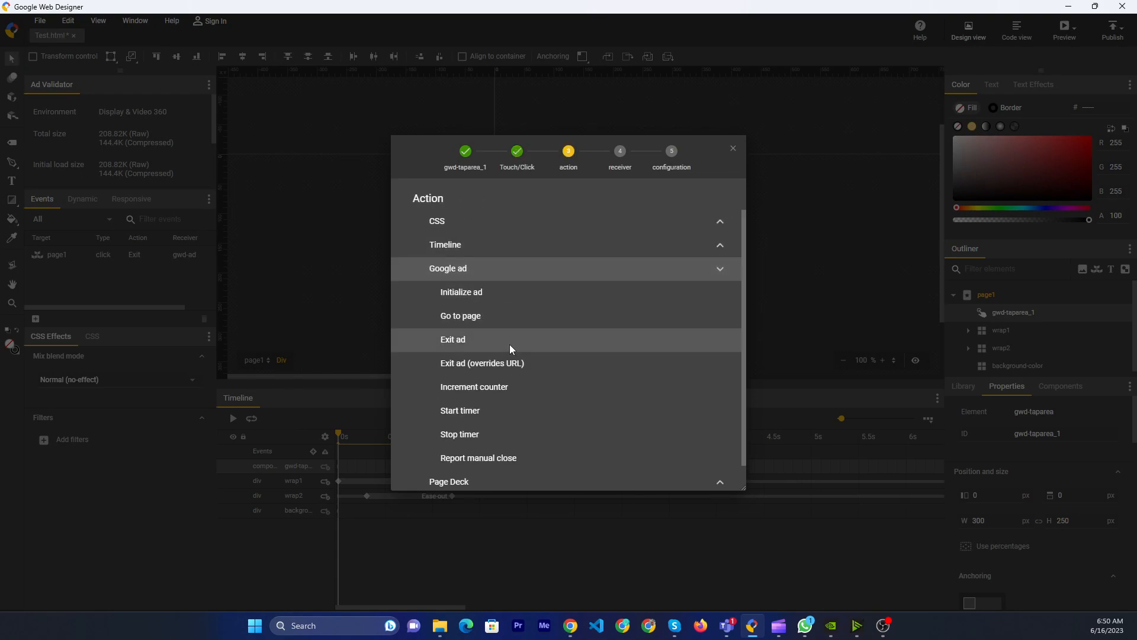
pyautogui.click(452, 339)
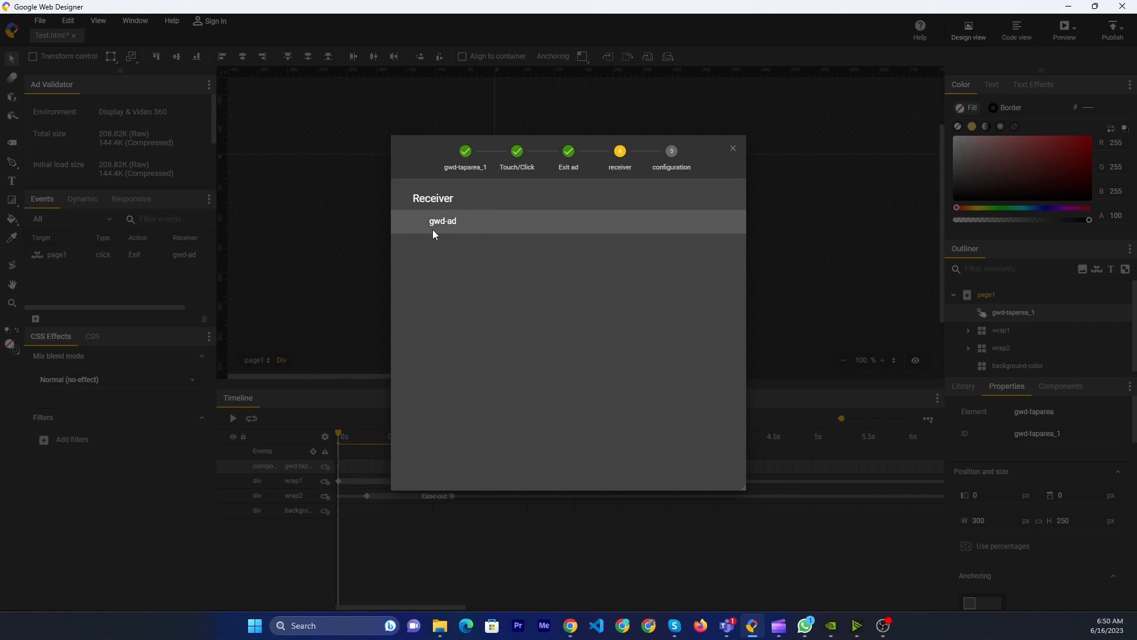
pyautogui.click(442, 221)
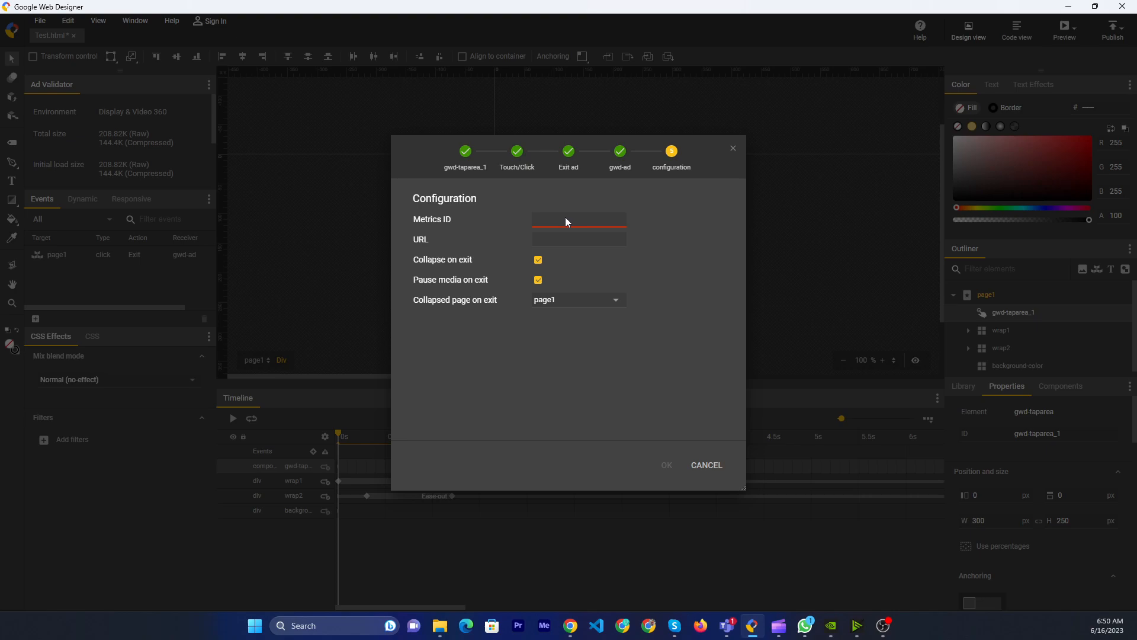
pyautogui.write('clickTag')
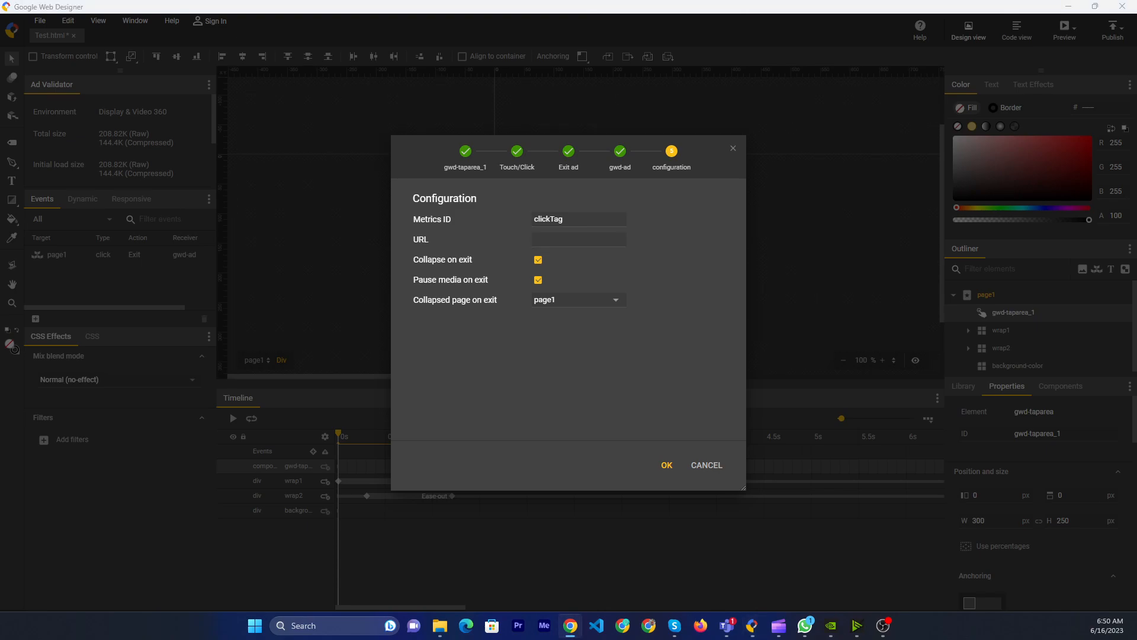
pyautogui.moveTo(940, 259)
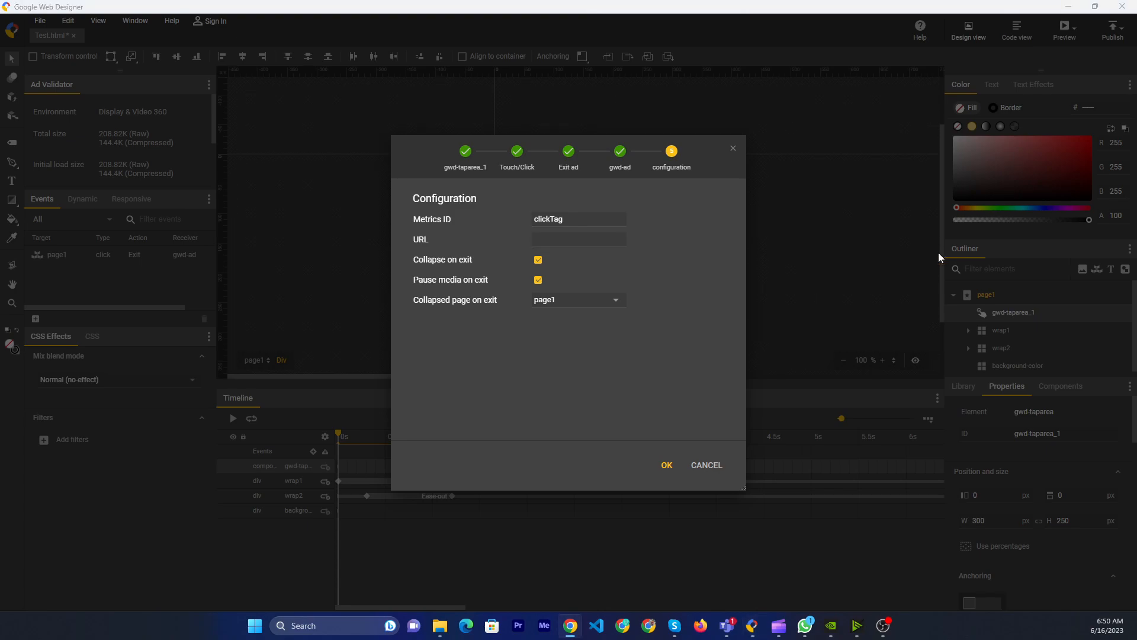
pyautogui.write('https://www.google.com/')
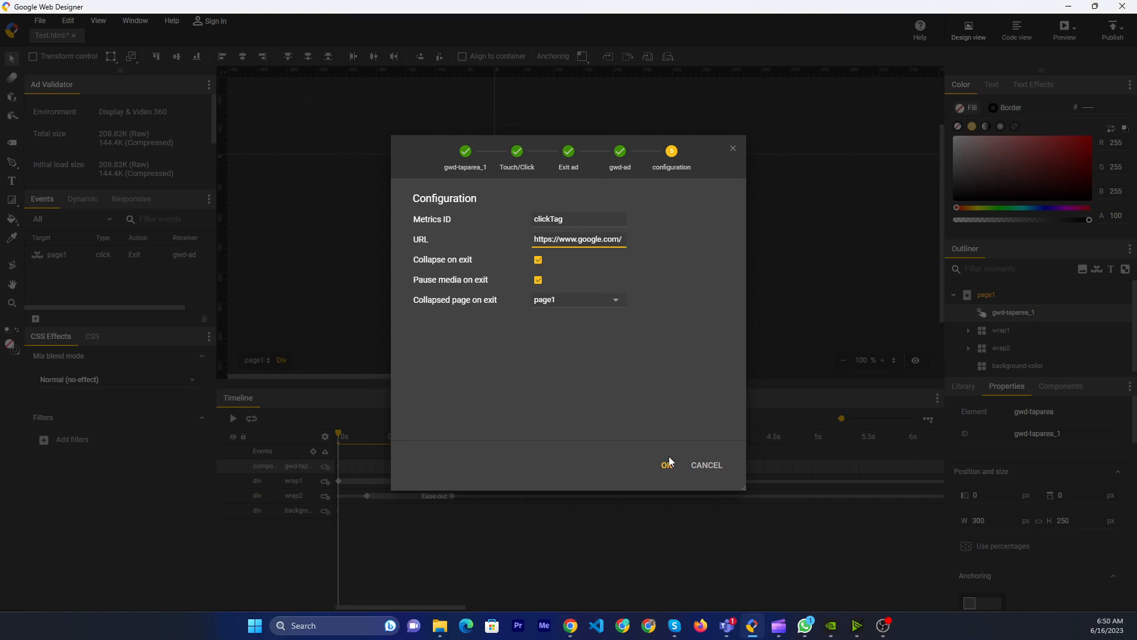
pyautogui.click(665, 465)
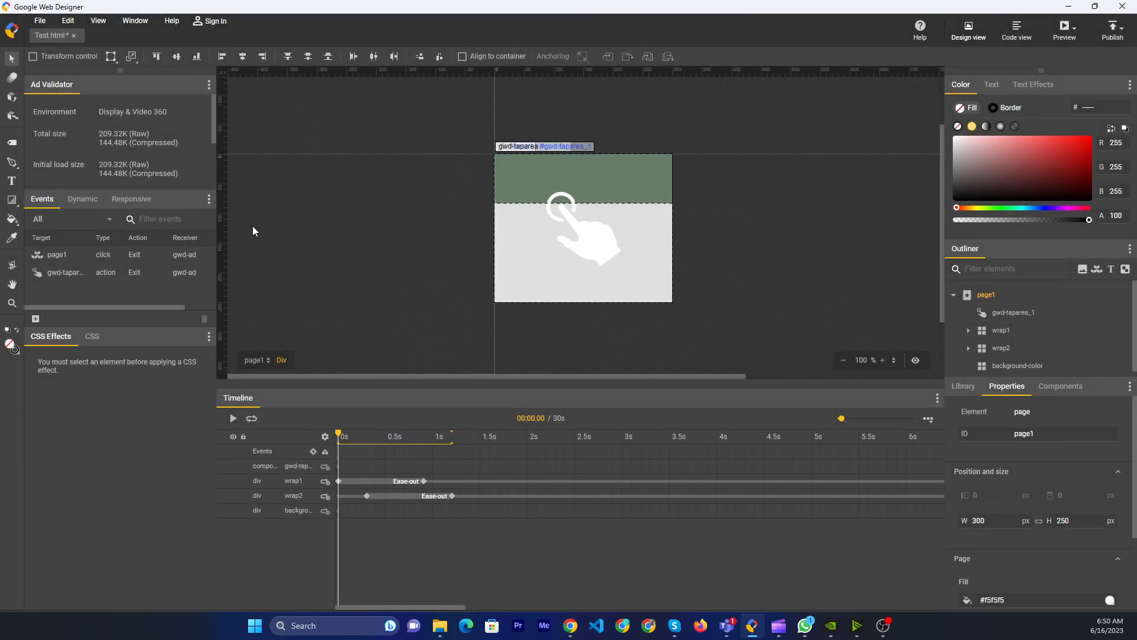
pyautogui.moveTo(791, 227)
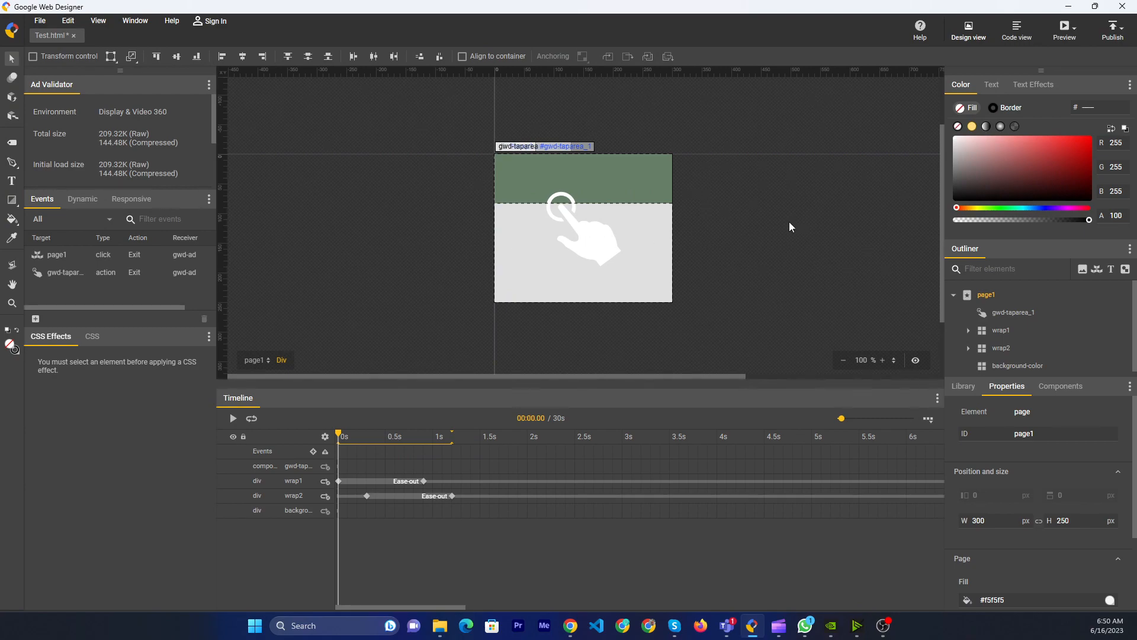